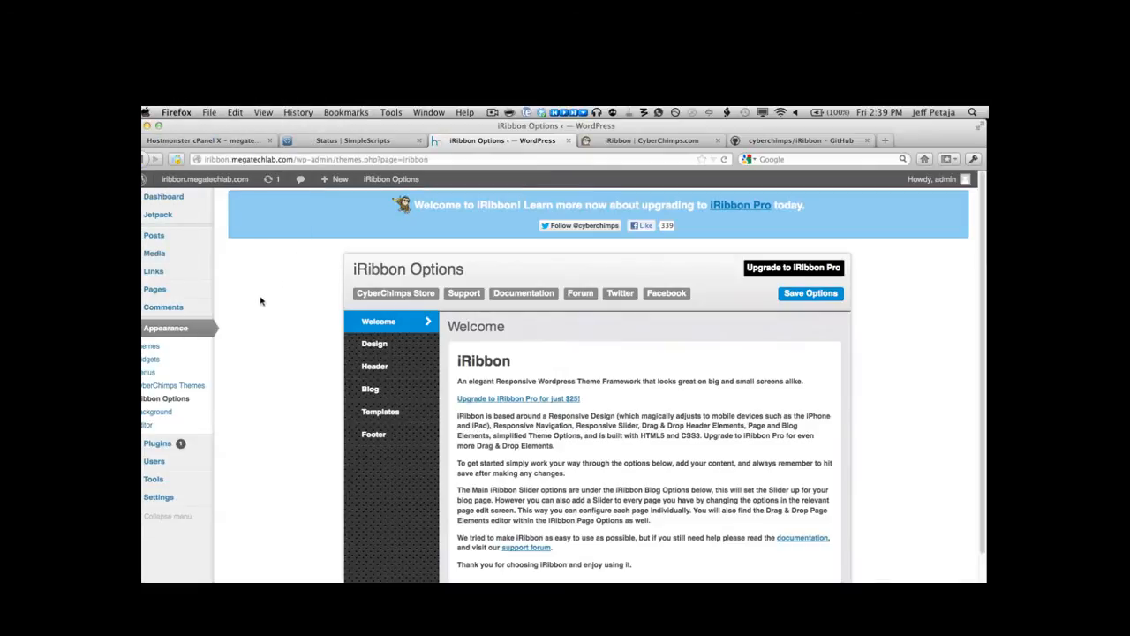
mouse_move(152, 272)
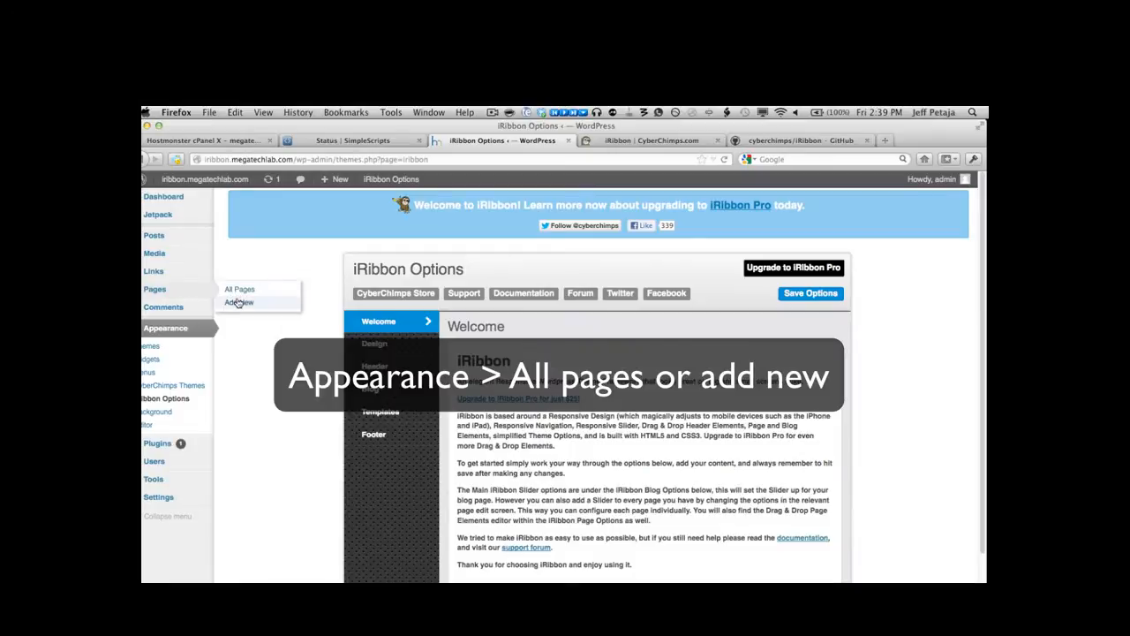
- Publish a new page titled 'Home'
left_click(238, 302)
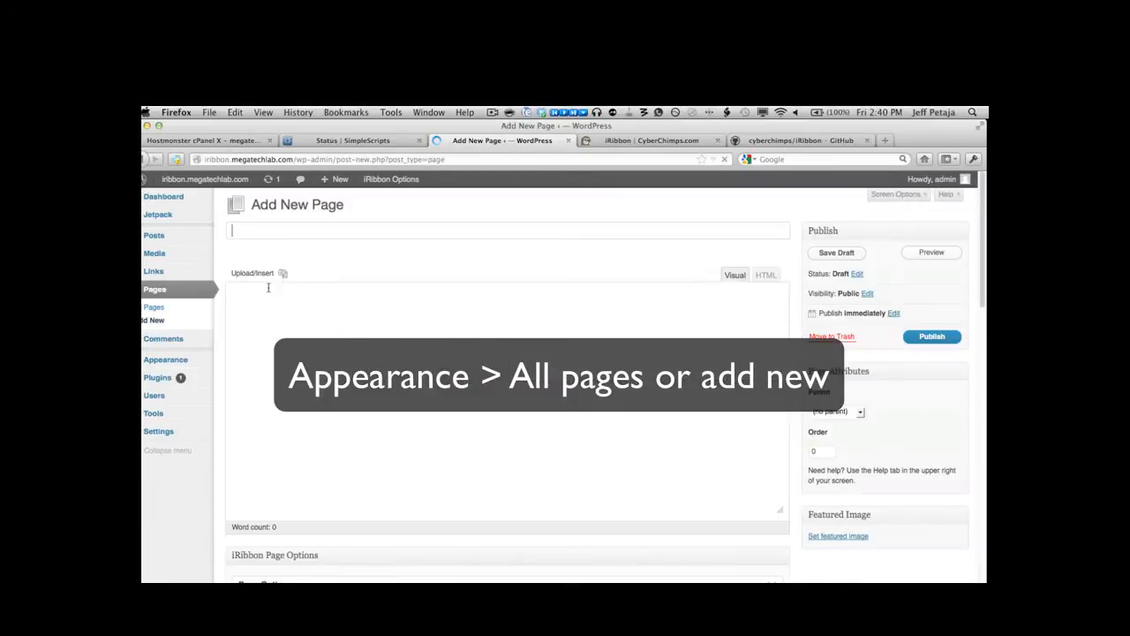
type("Home")
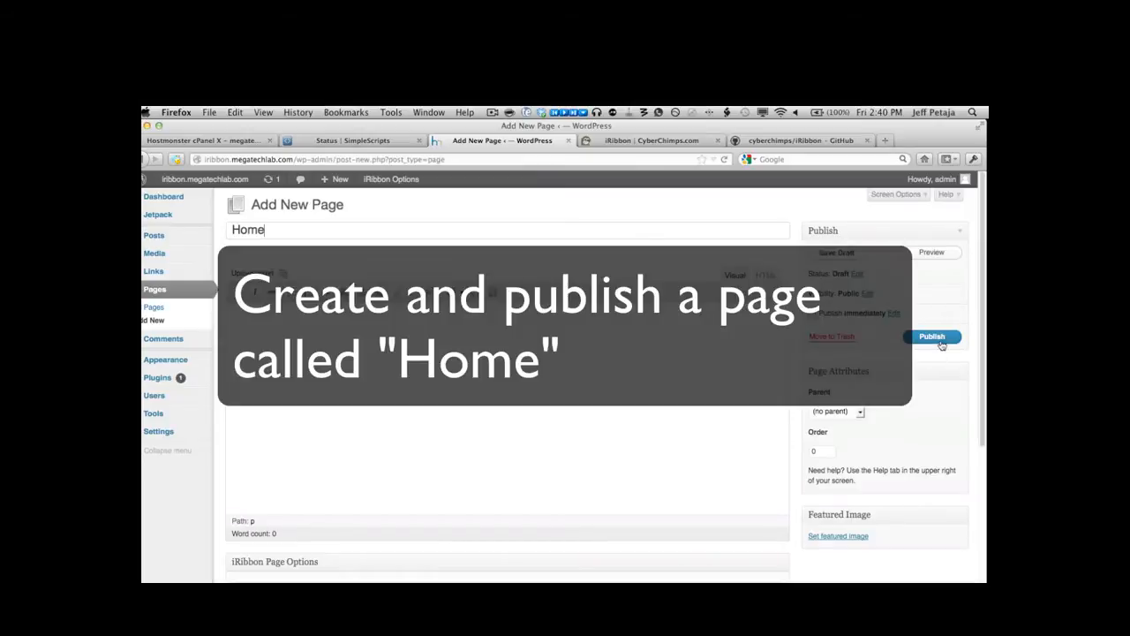
left_click(932, 336)
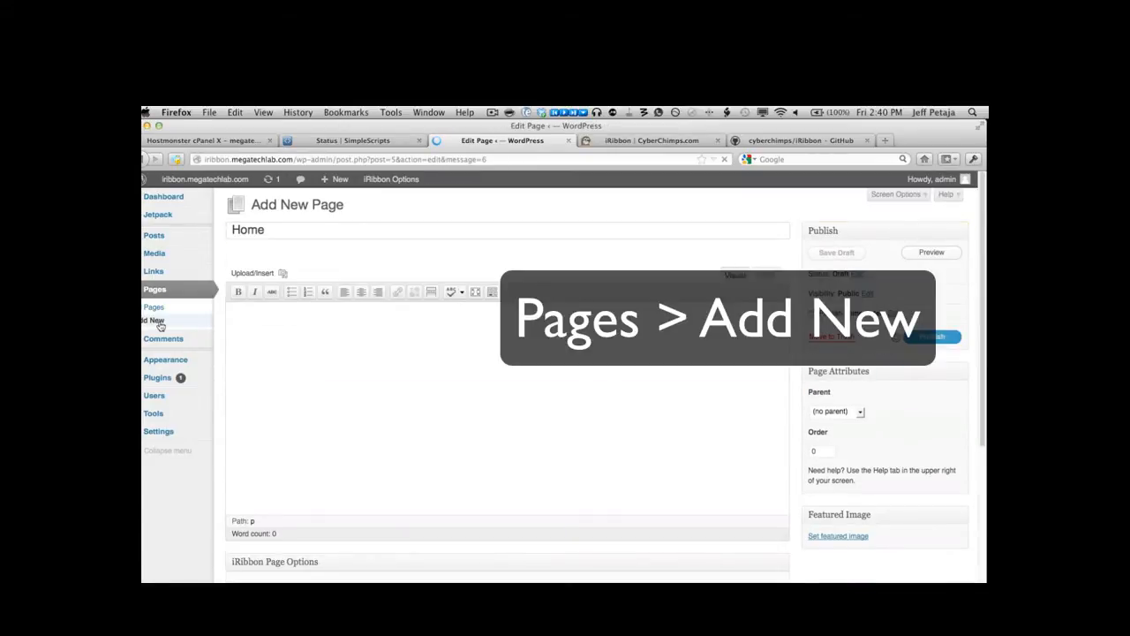
- Publish a second page titled 'Blog'
left_click(152, 321)
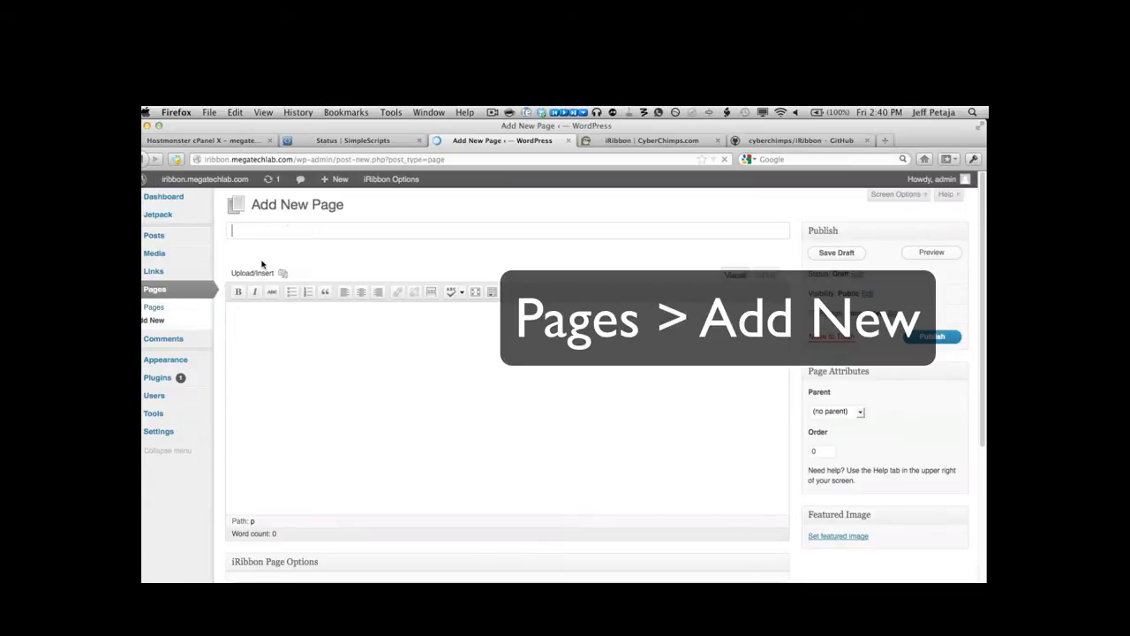
type("Blog")
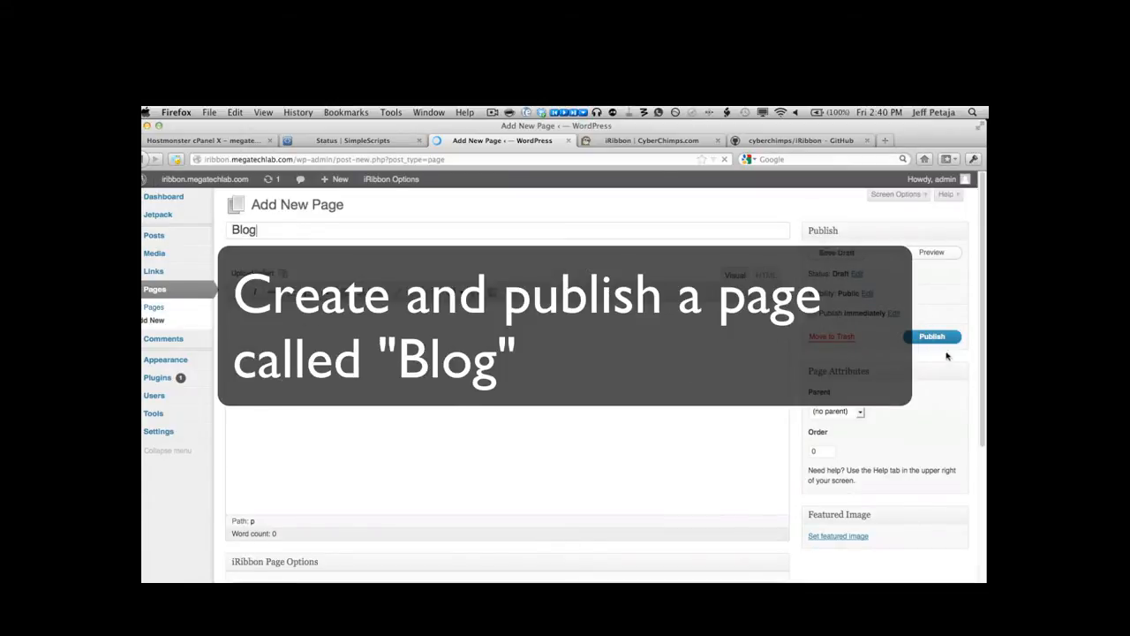
left_click(932, 335)
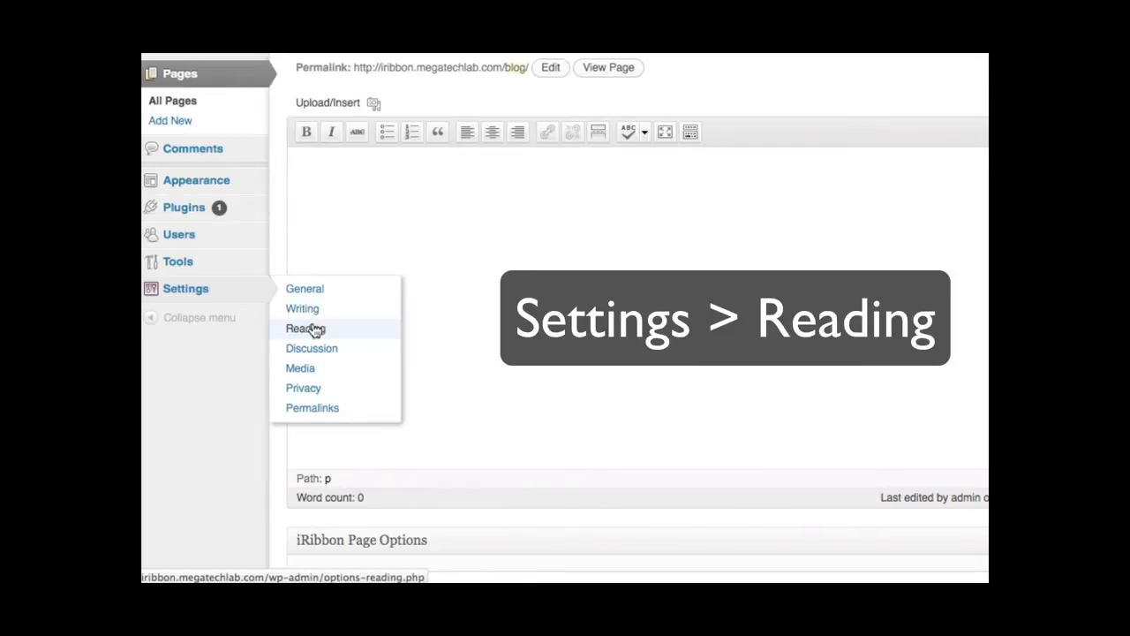
- In Reading settings choose a static front page: Home as front page, Blog as posts page
left_click(304, 327)
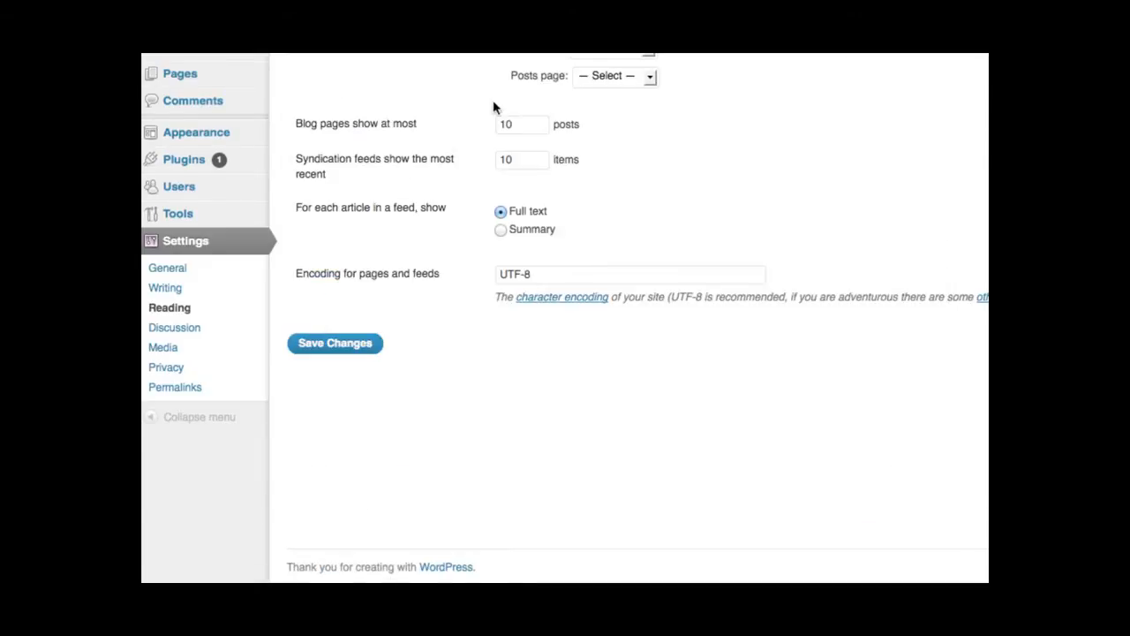
left_click(653, 324)
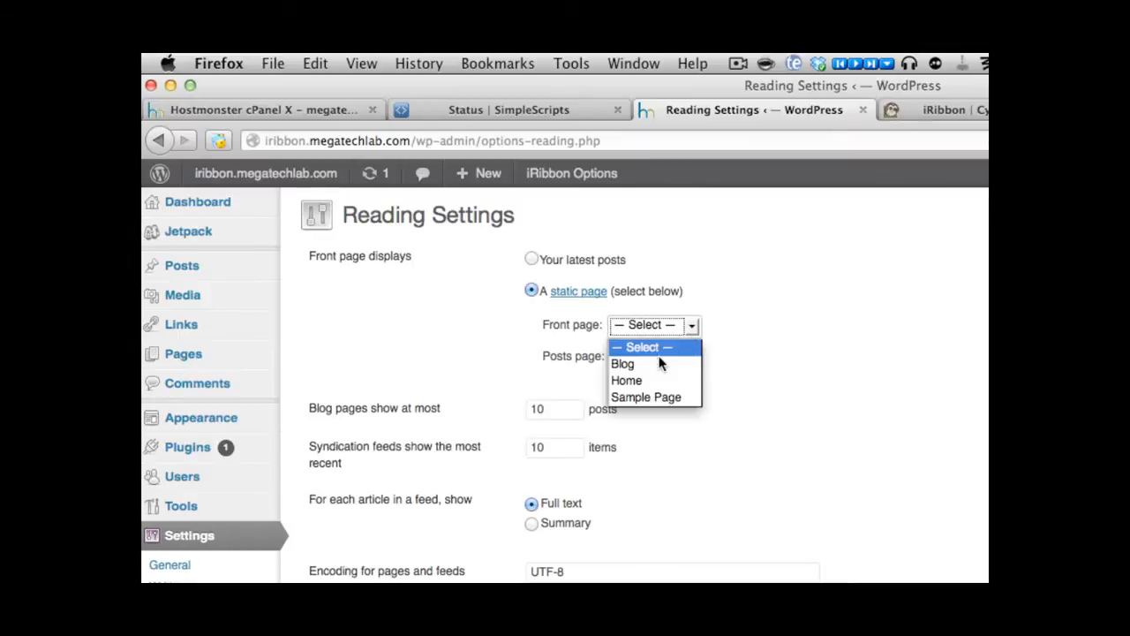
left_click(625, 380)
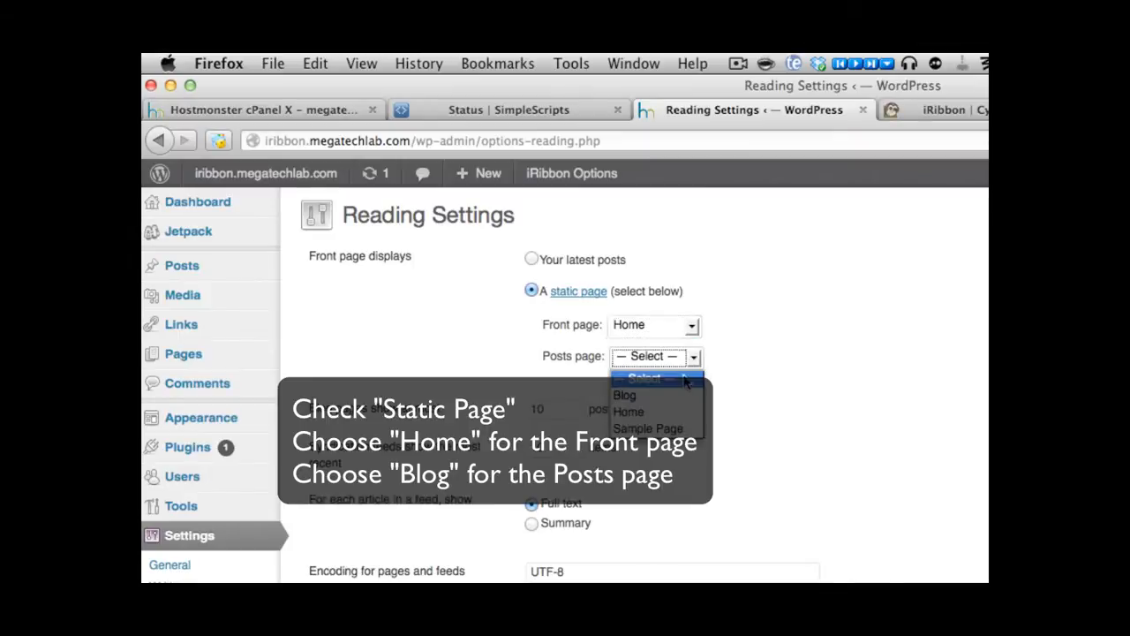
left_click(625, 396)
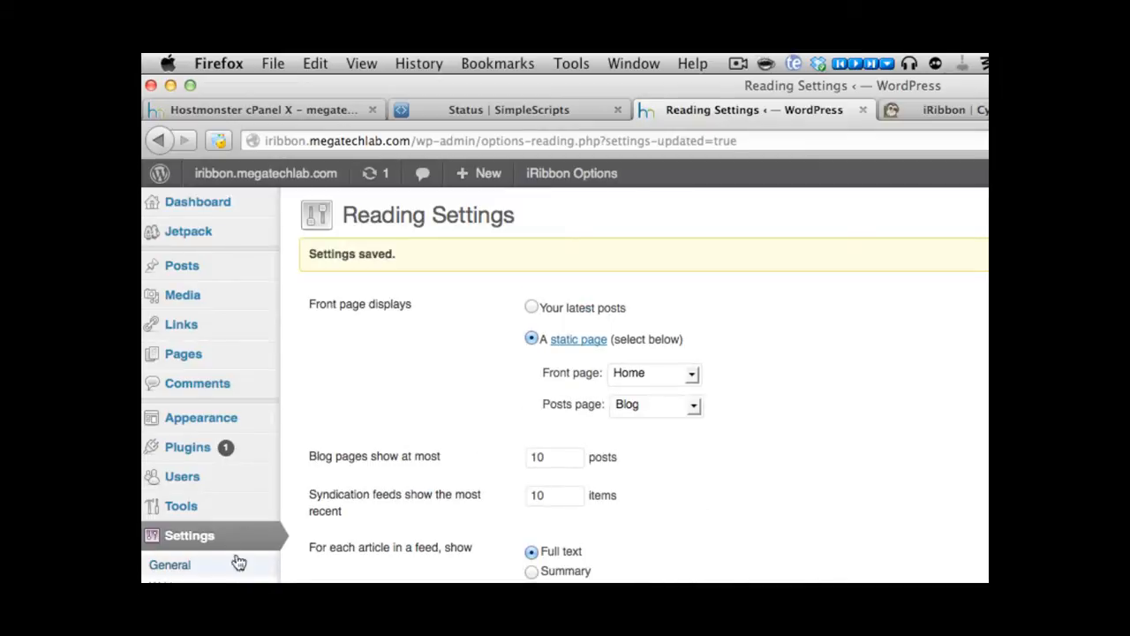
mouse_move(201, 417)
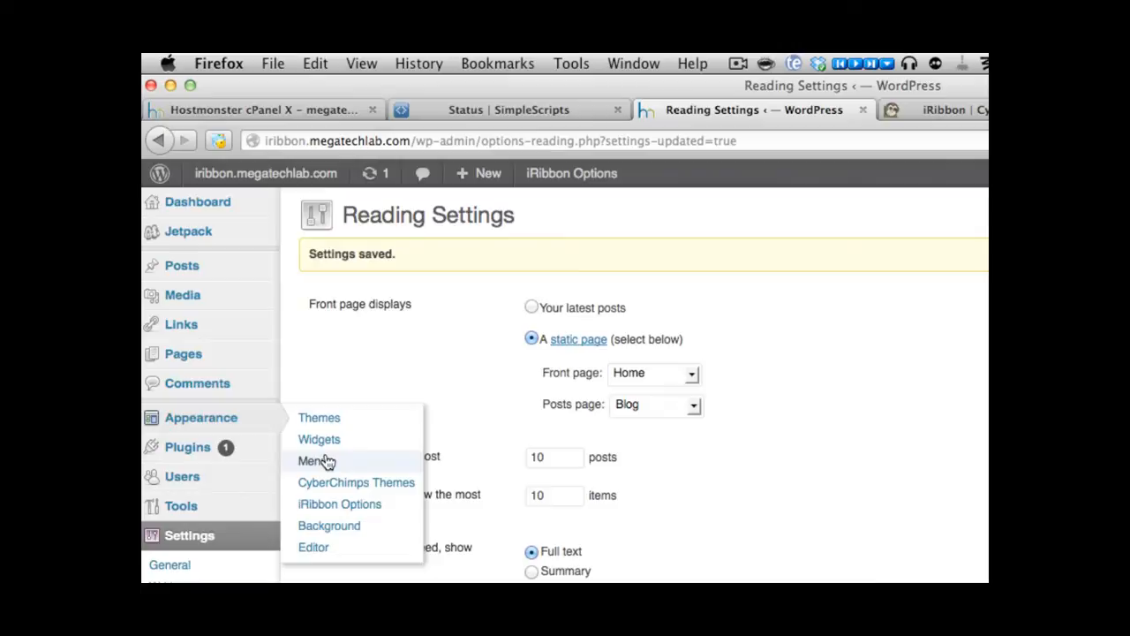
- In Appearance > Menus, name a new menu 'MAIN'
left_click(311, 461)
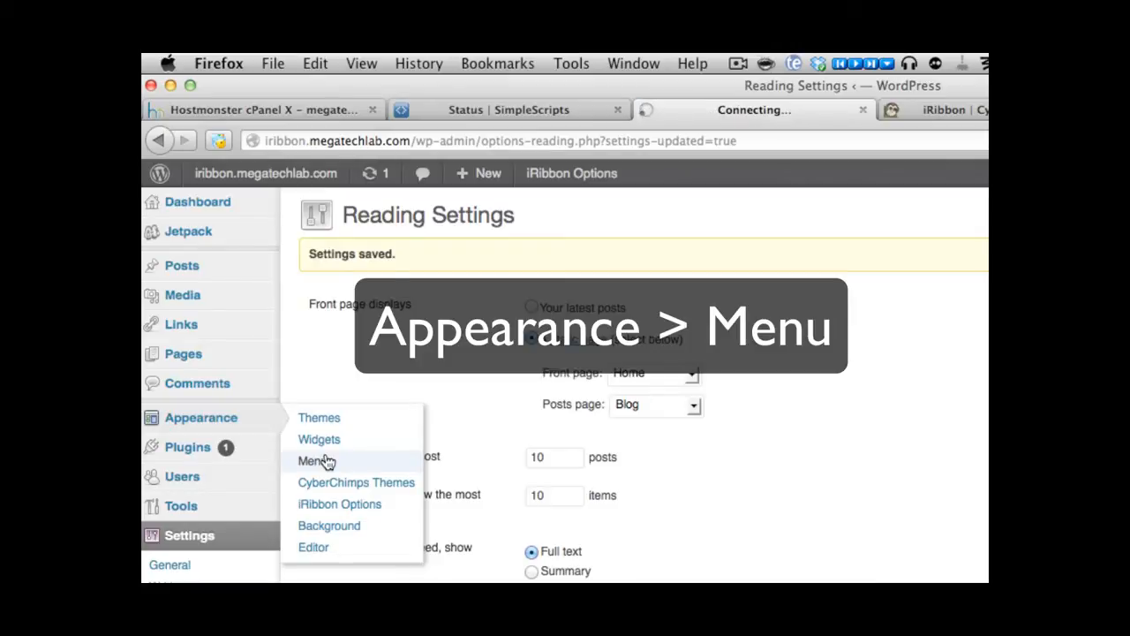
left_click(314, 461)
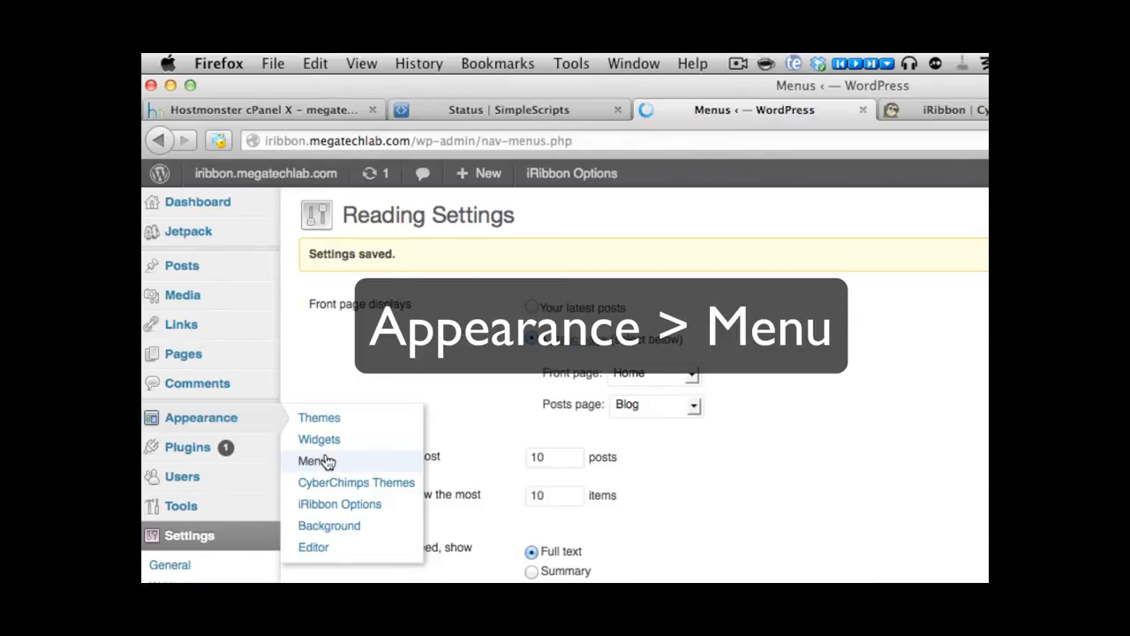
left_click(315, 460)
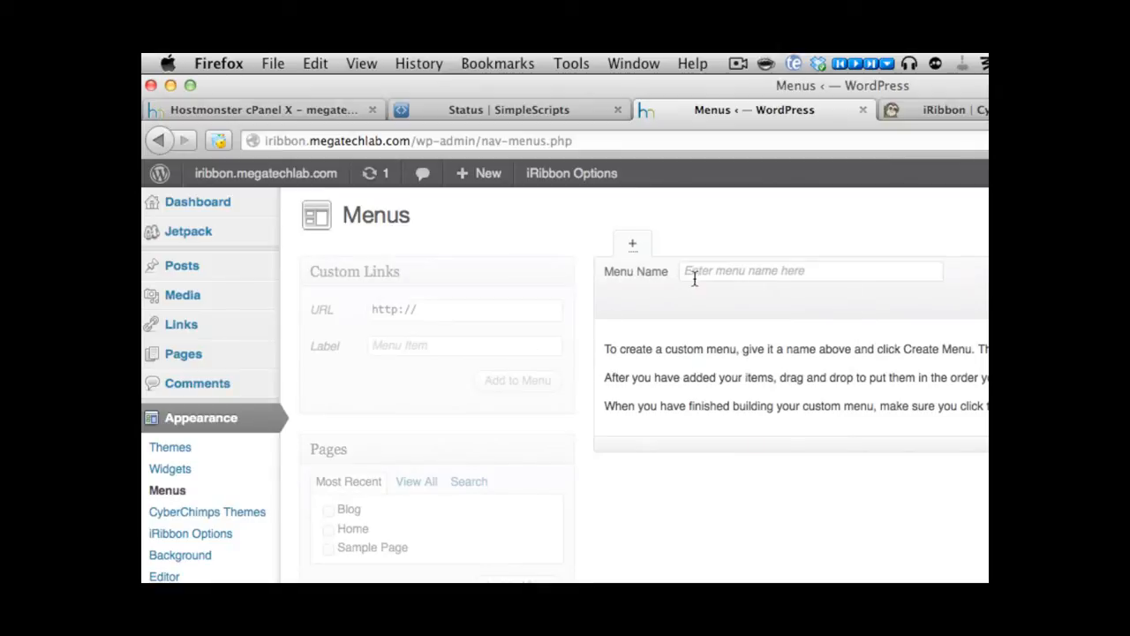
type("MAIN")
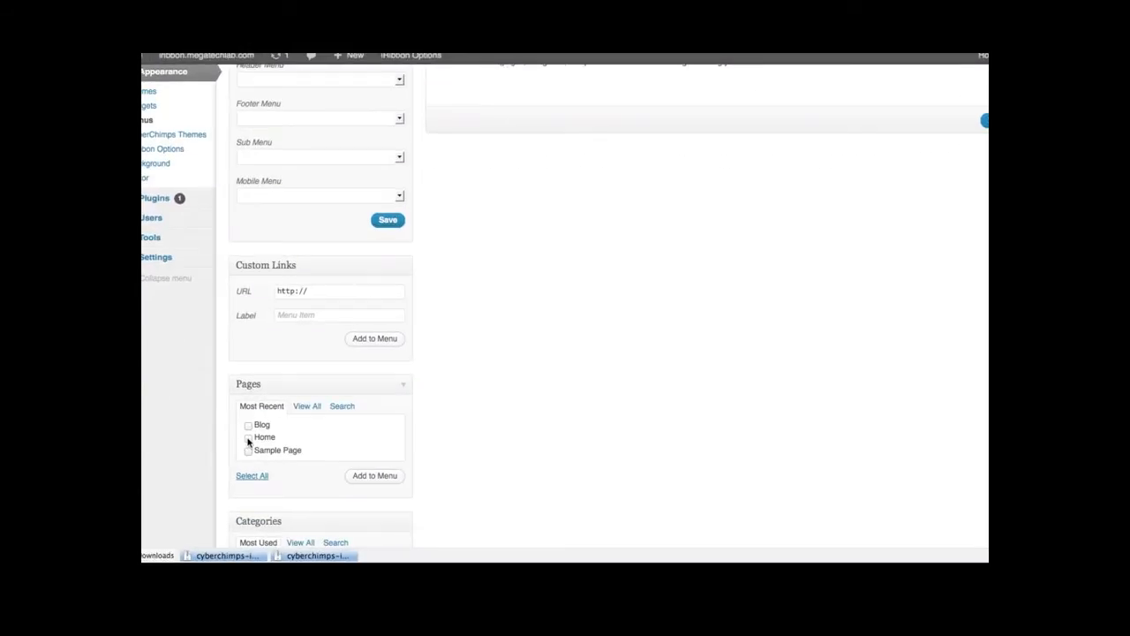
- Add the Home and Blog pages to the MAIN menu
left_click(248, 431)
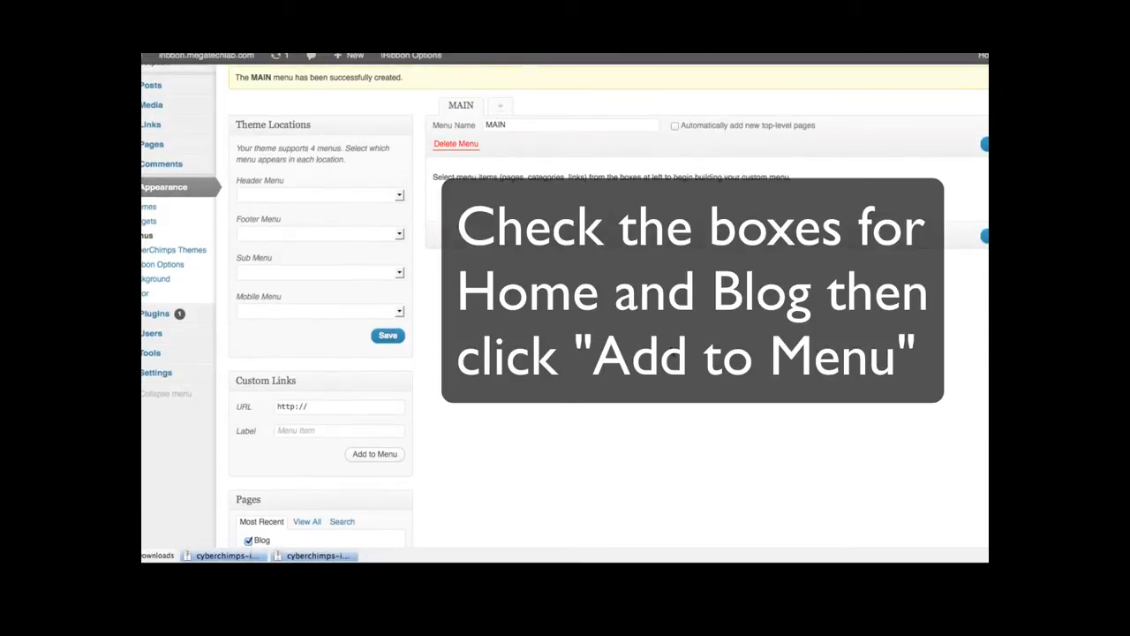
left_click(375, 452)
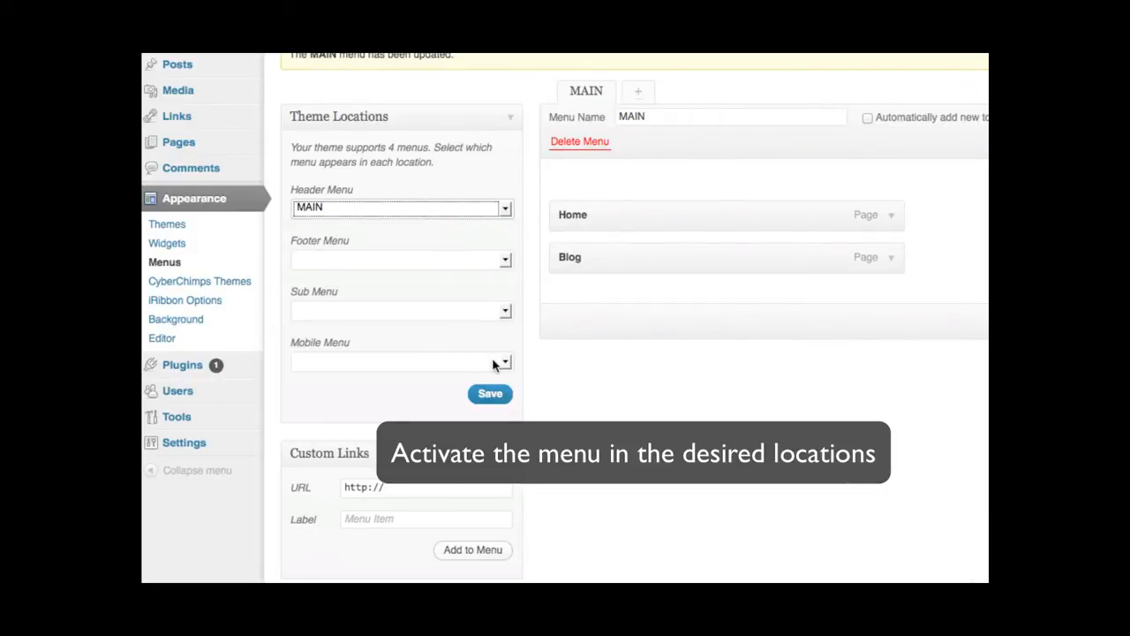
- Save MAIN as the header menu location
left_click(403, 360)
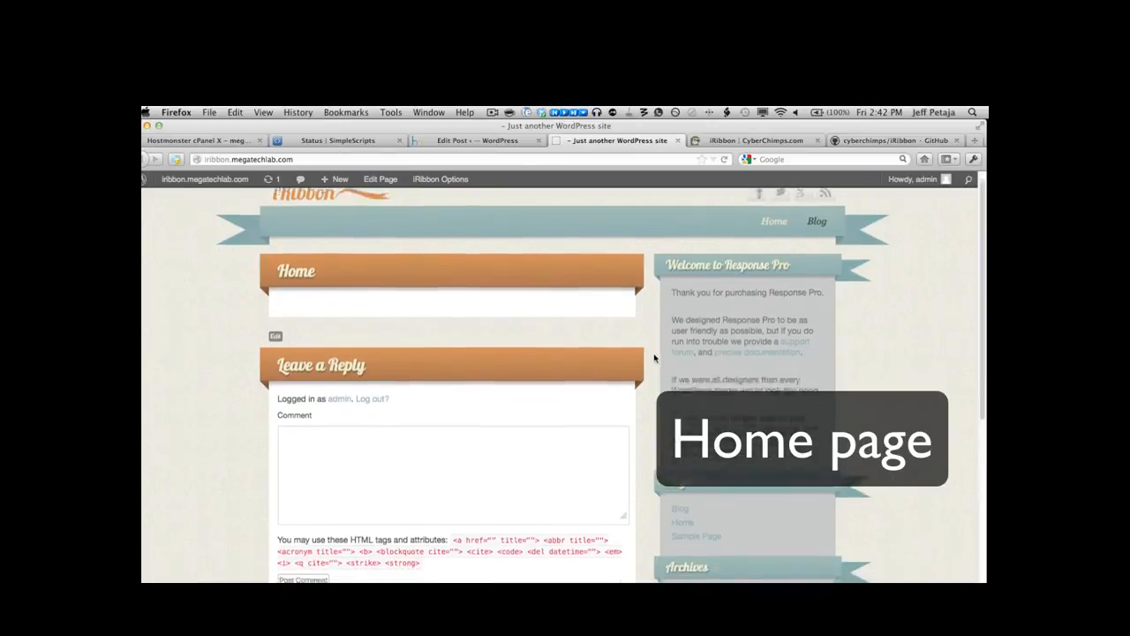
- View the Blog page's posts on the front end, then the site's RSS feed
scroll("down", 3)
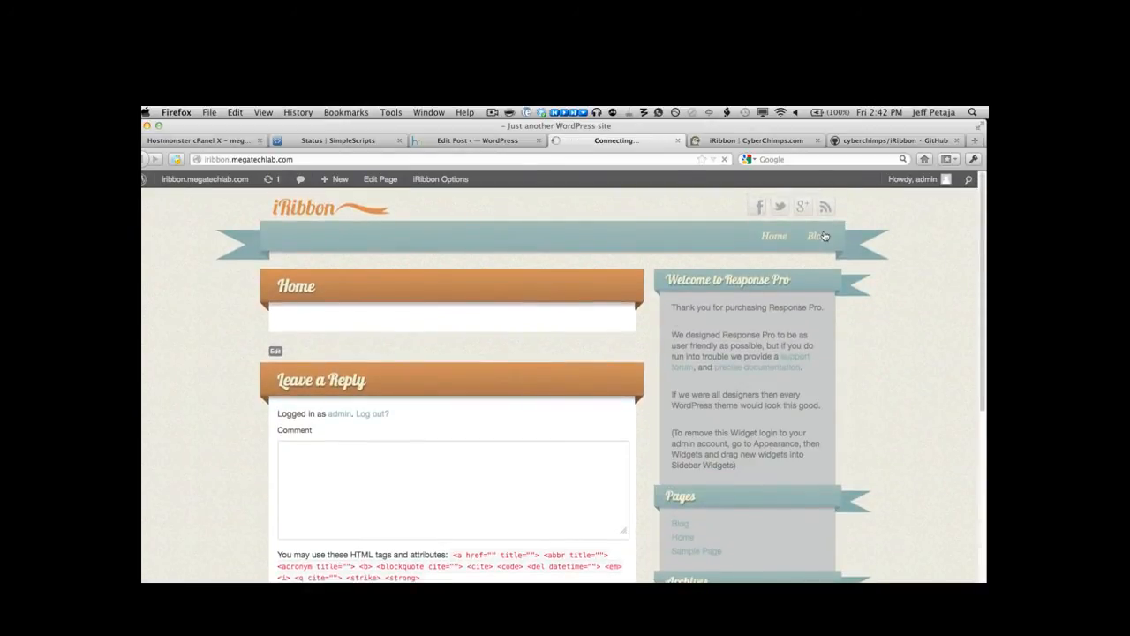
left_click(814, 237)
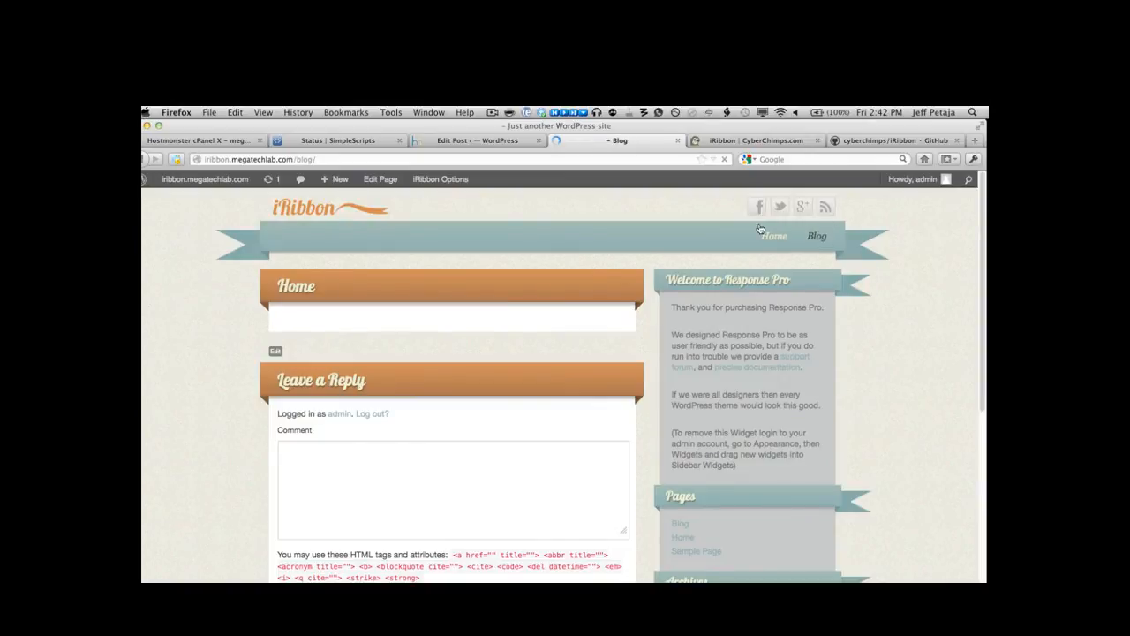
left_click(816, 237)
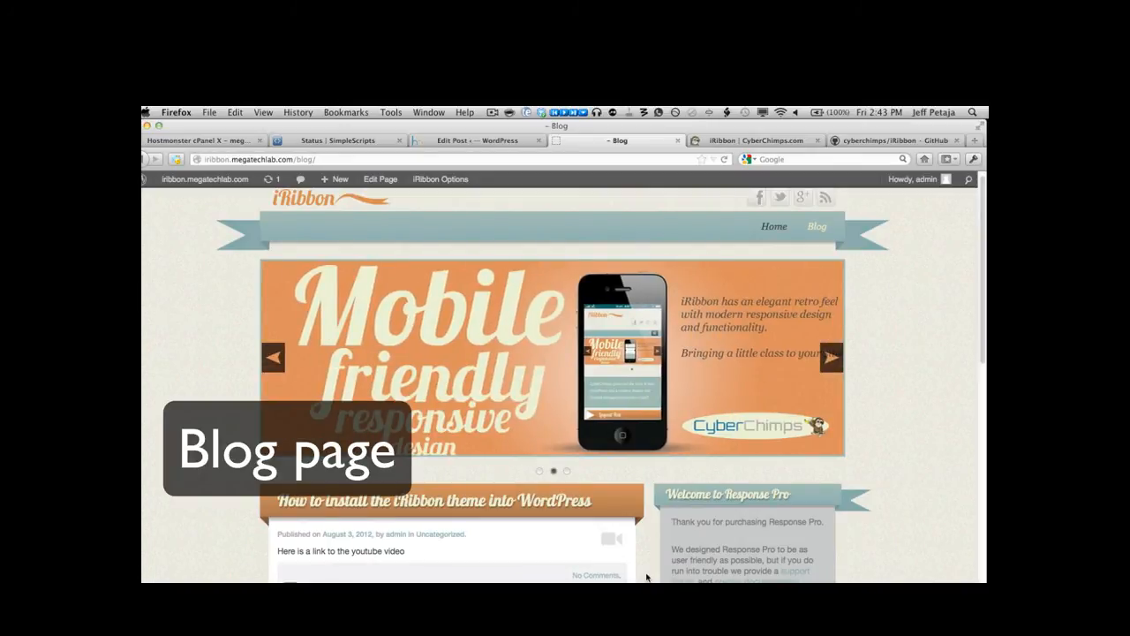
scroll("down", 3)
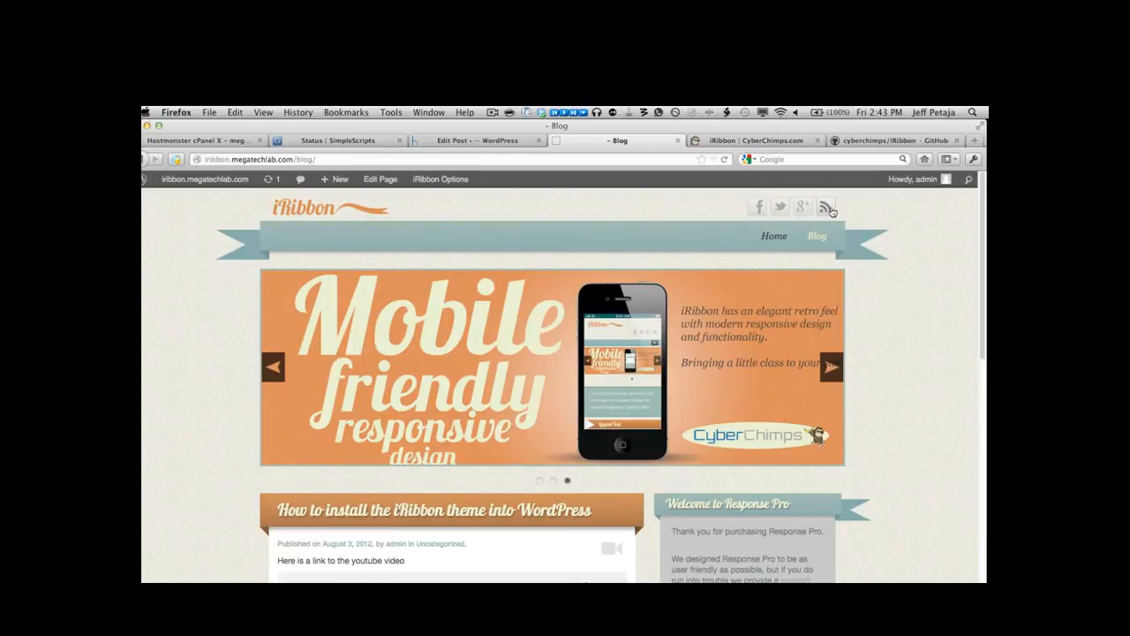
left_click(824, 205)
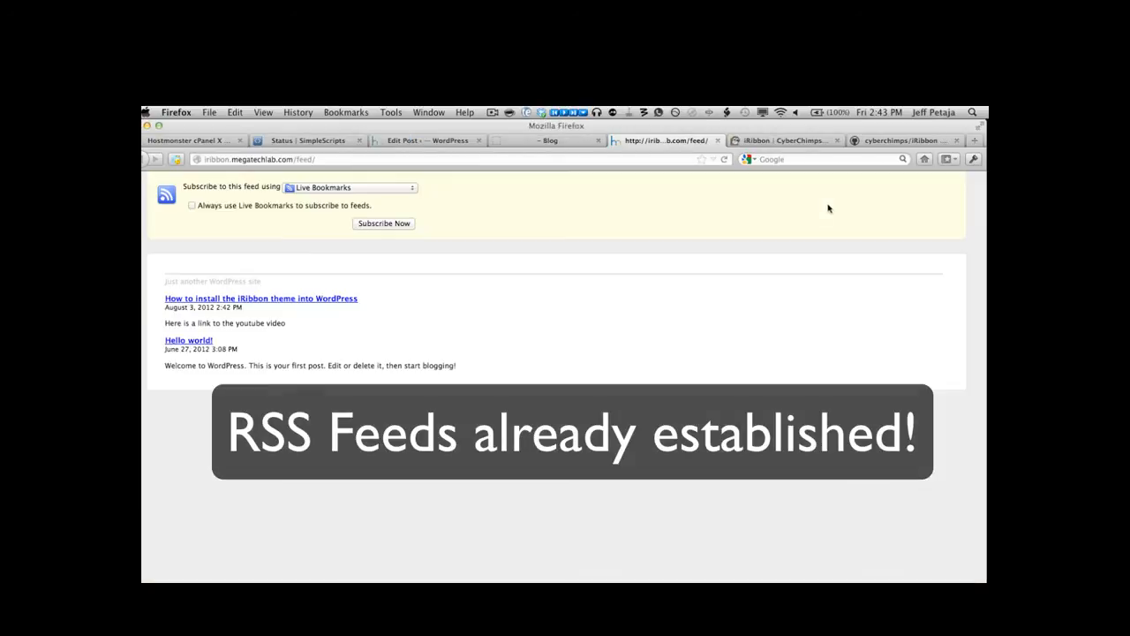
mouse_move(435, 347)
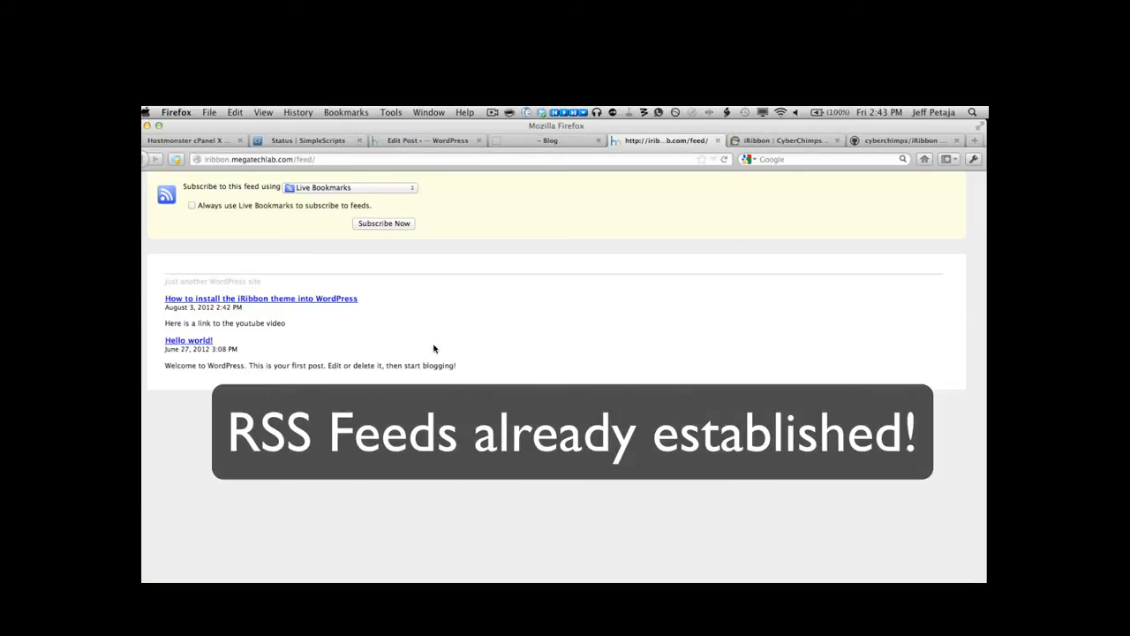